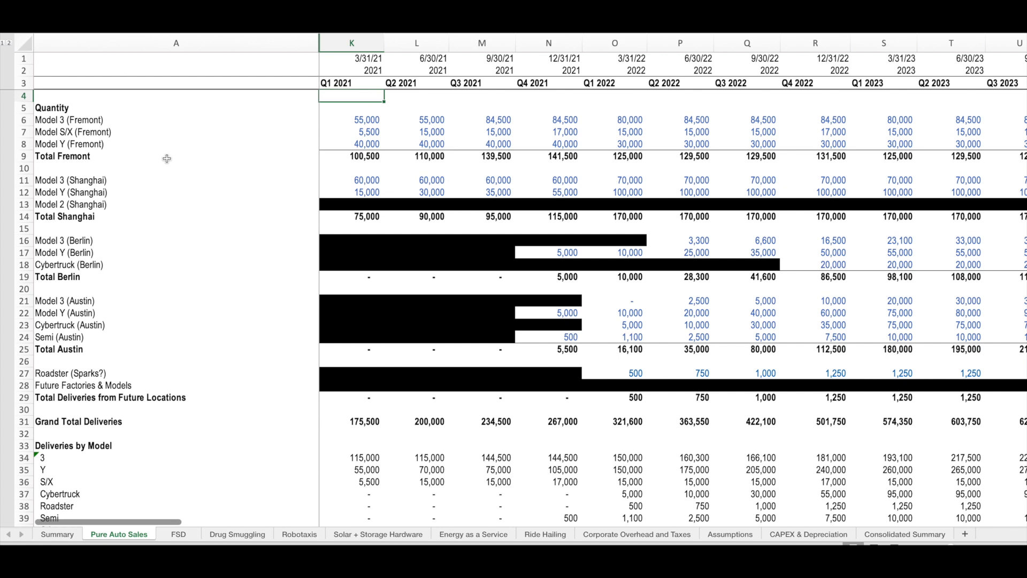
pyautogui.moveTo(442, 366)
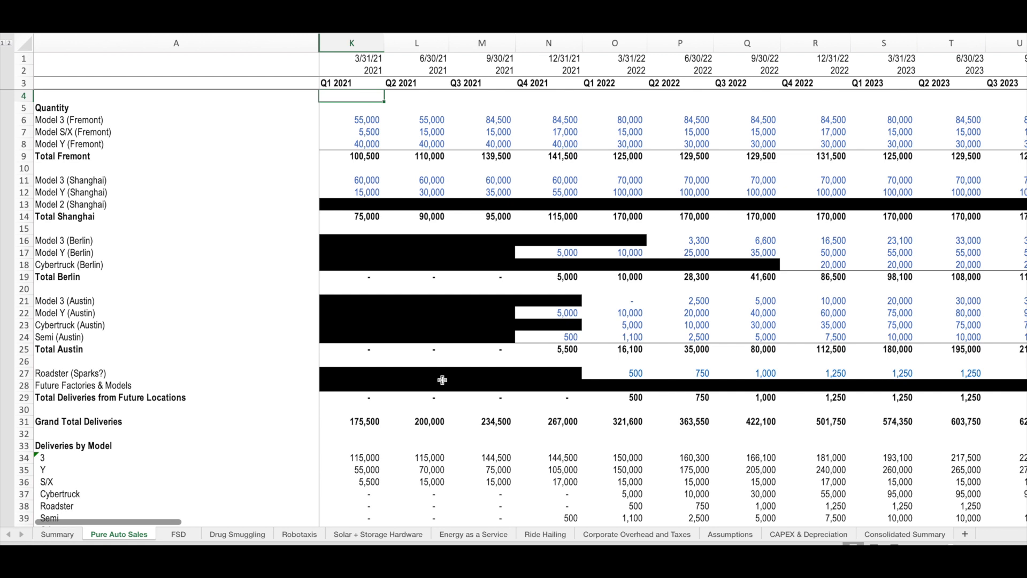
# Set the Q1 2023 Robotaxis Enabled? flag (S64) to 1, then scroll to the Price rows.
pyautogui.click(416, 385)
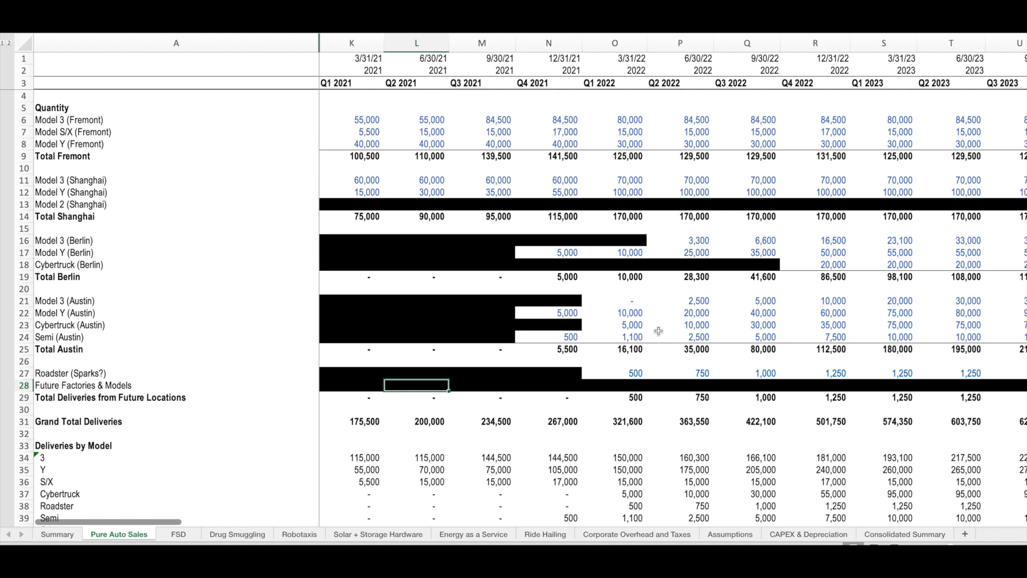
pyautogui.hscroll(3)
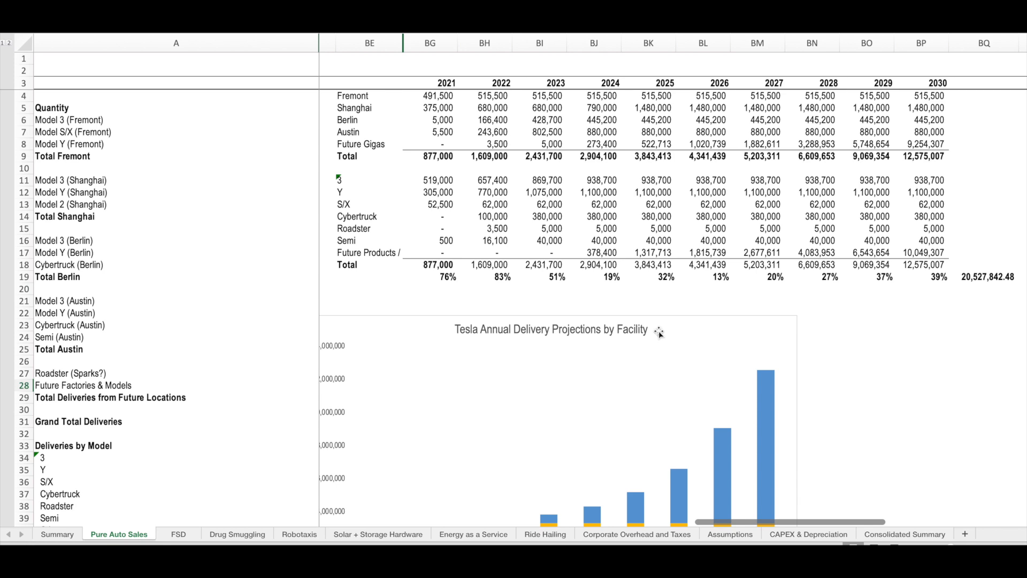
pyautogui.moveTo(79, 526)
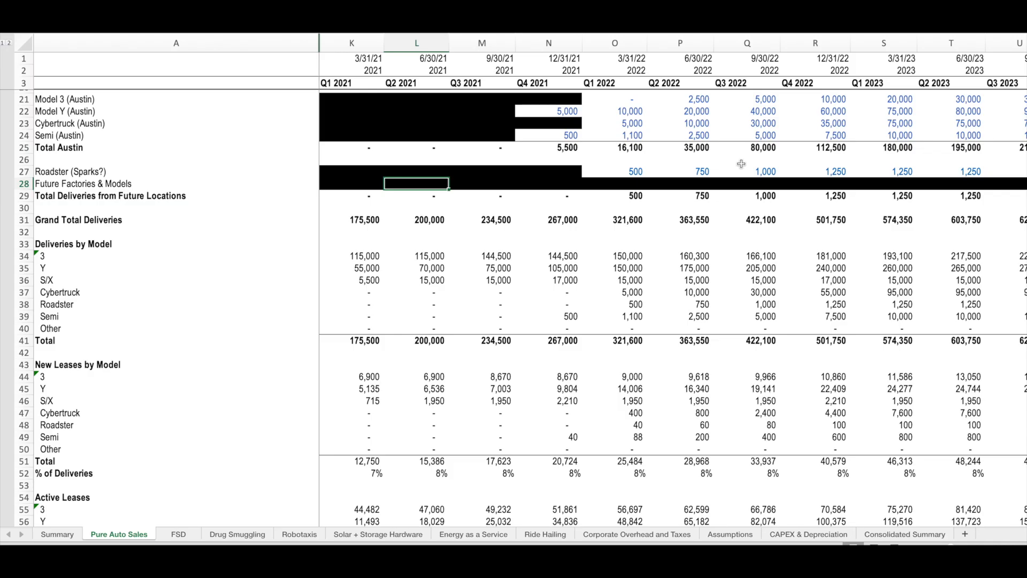
pyautogui.scroll(-3)
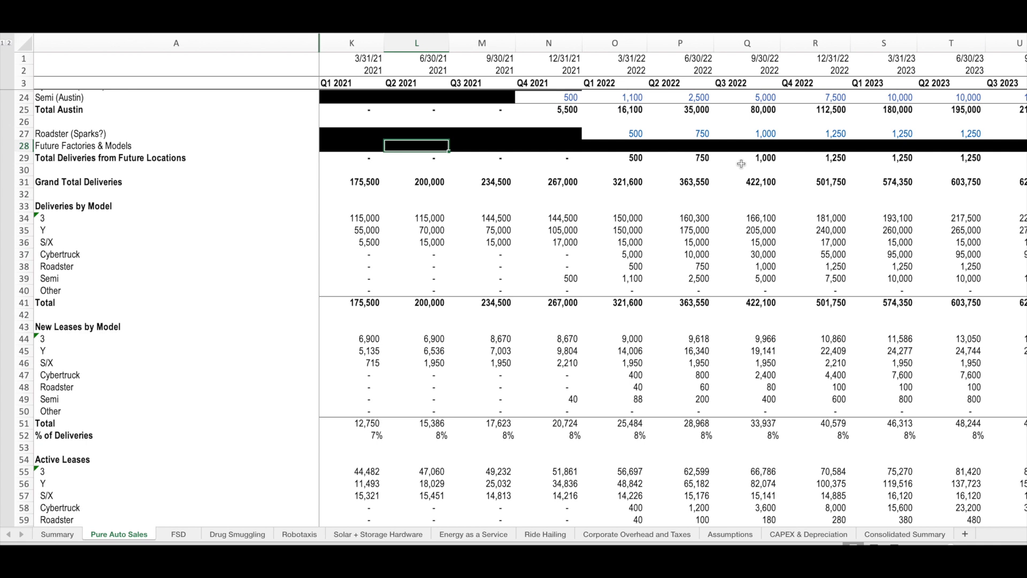
pyautogui.scroll(-3)
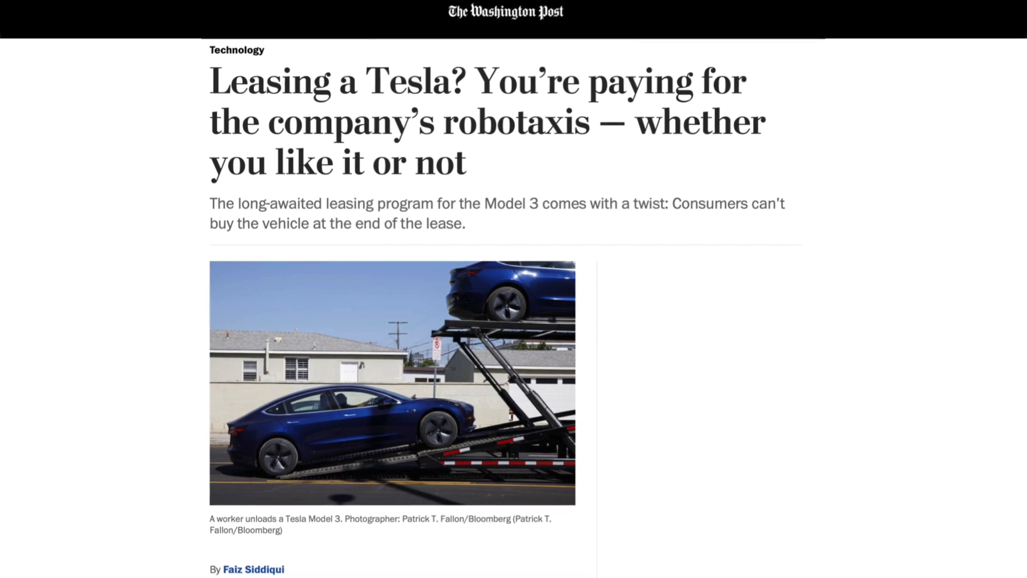
pyautogui.scroll(-3)
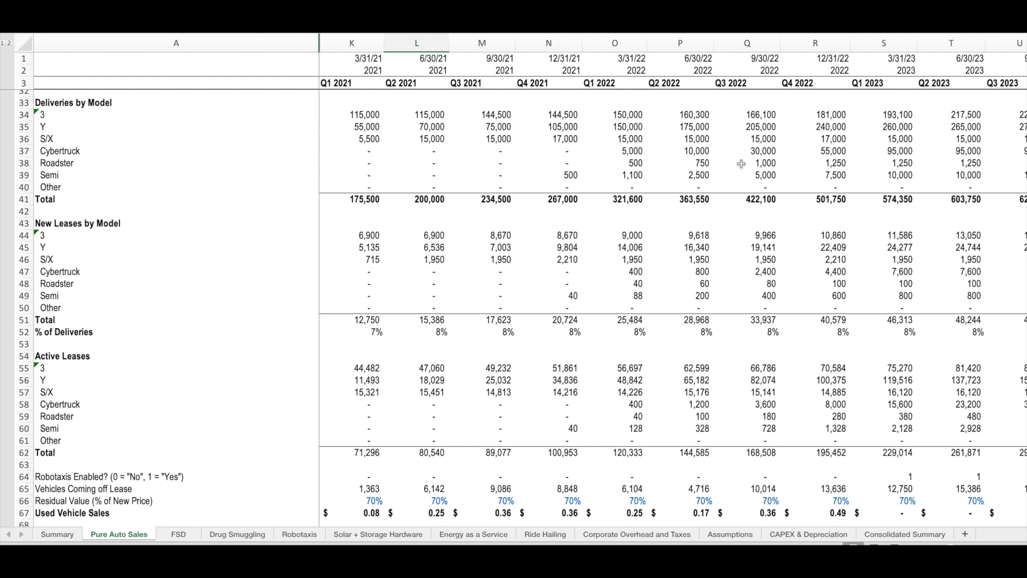
pyautogui.click(482, 476)
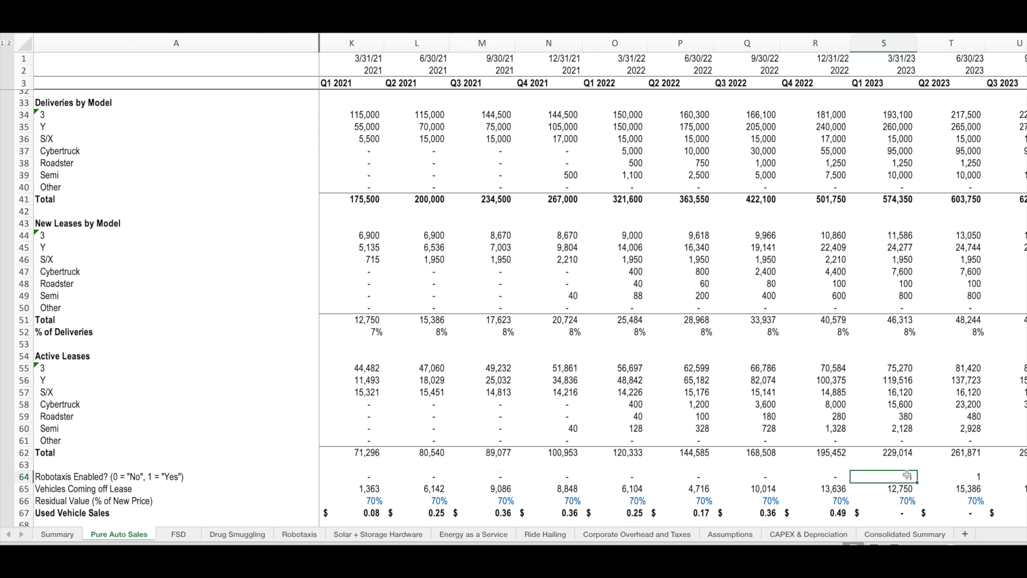
pyautogui.write('1')
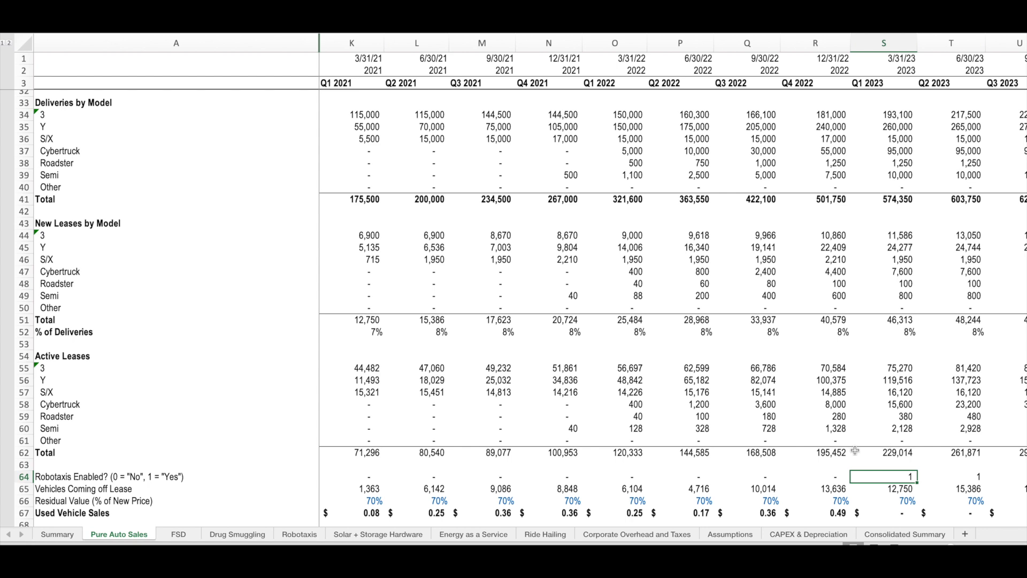
pyautogui.scroll(-3)
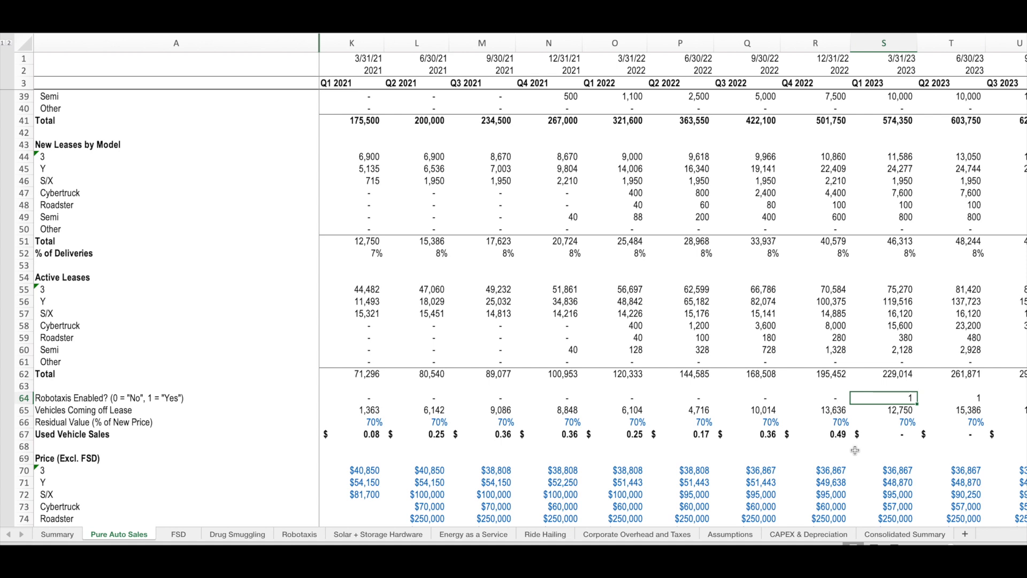
pyautogui.click(549, 433)
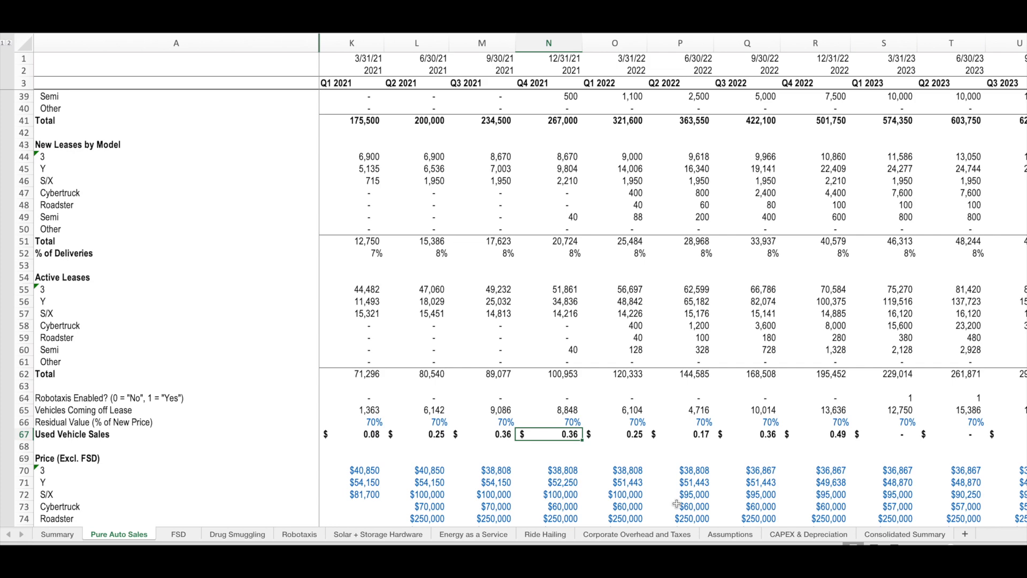
pyautogui.scroll(-3)
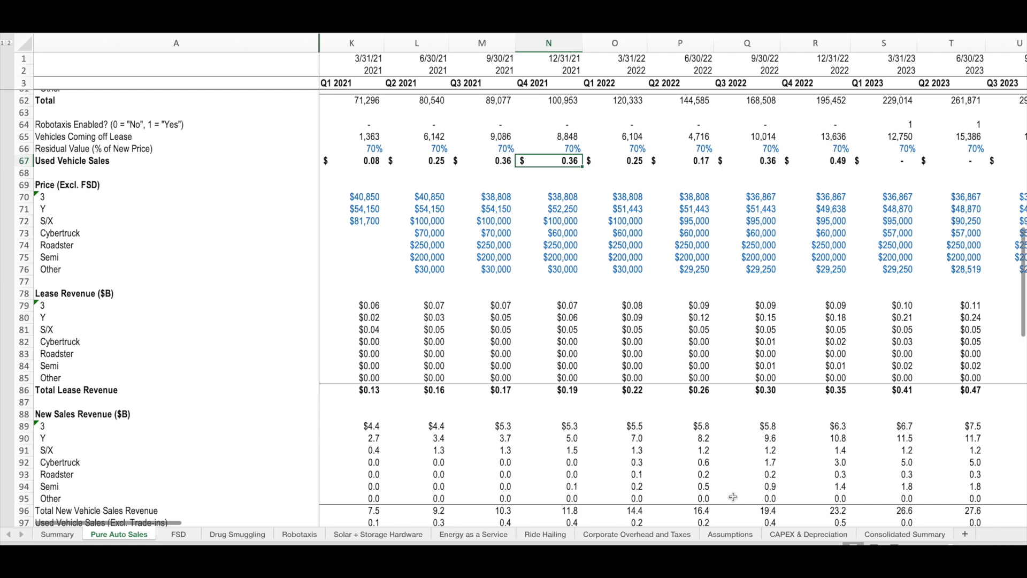
# Inspect the Q3 2021 total lease revenue and new vehicle sales revenue cells, then the price rows.
pyautogui.click(614, 196)
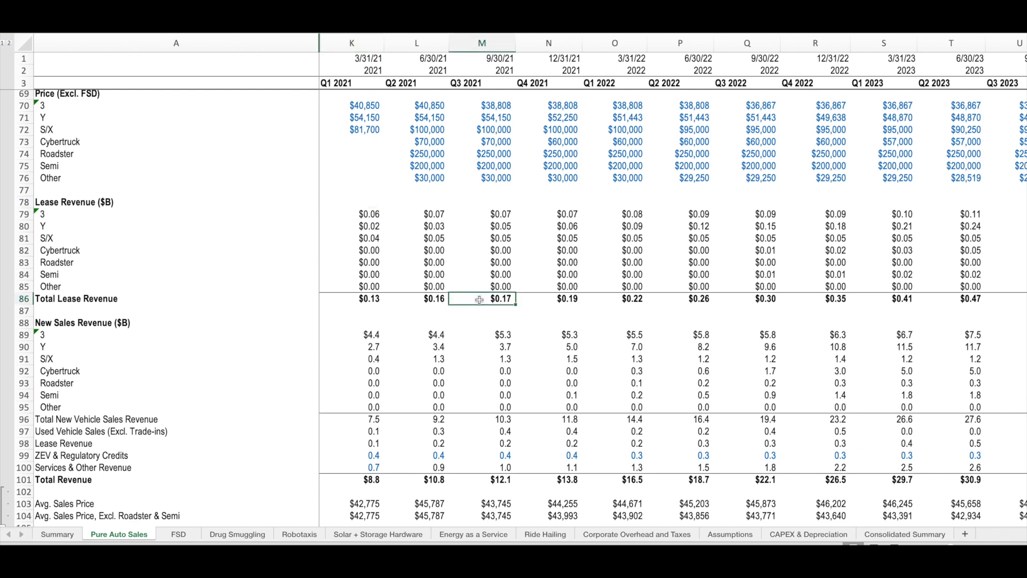
pyautogui.moveTo(482, 394)
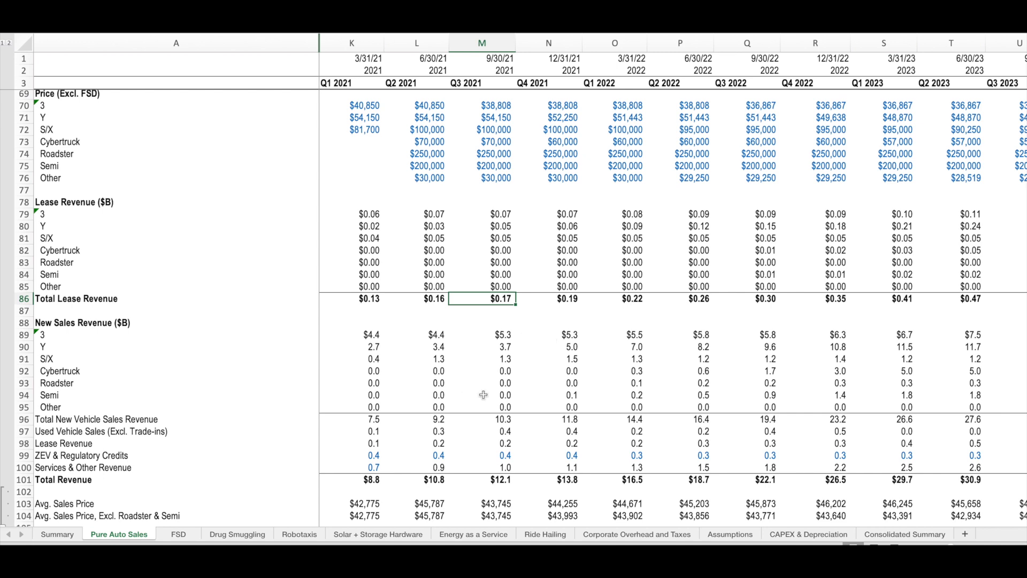
pyautogui.click(482, 420)
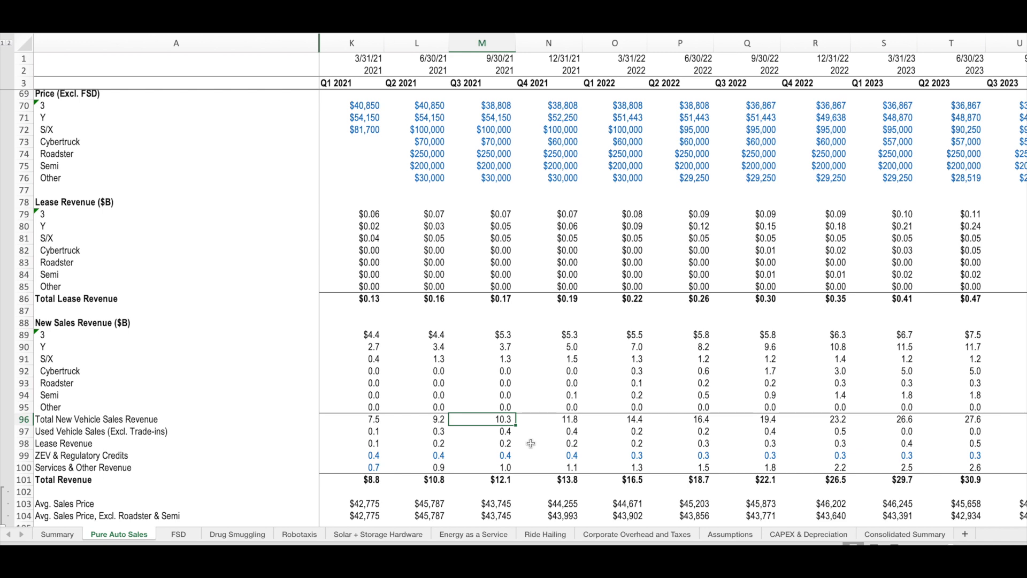
pyautogui.click(416, 454)
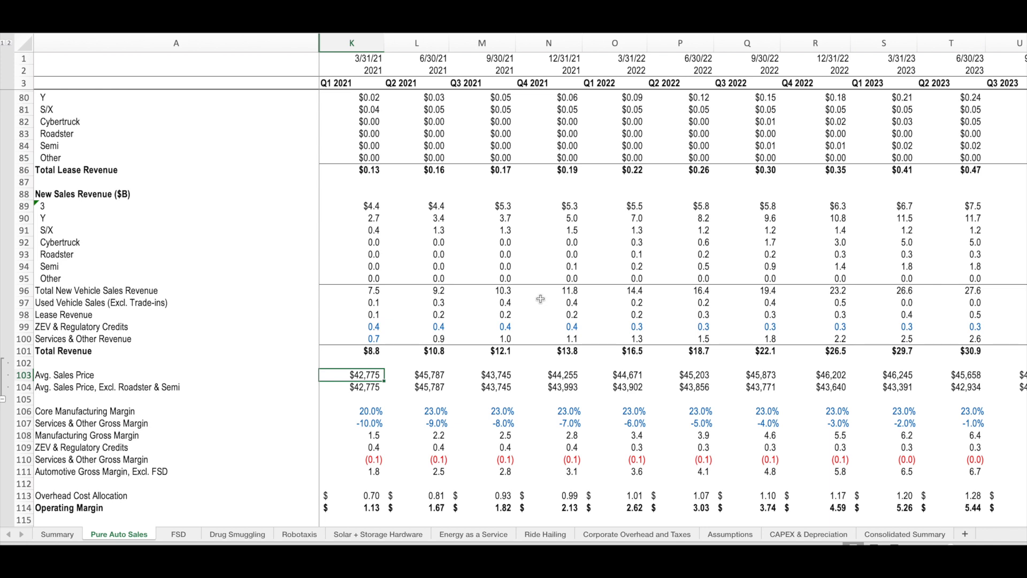
# Select the Q1 2021 core manufacturing margin cell.
pyautogui.click(548, 374)
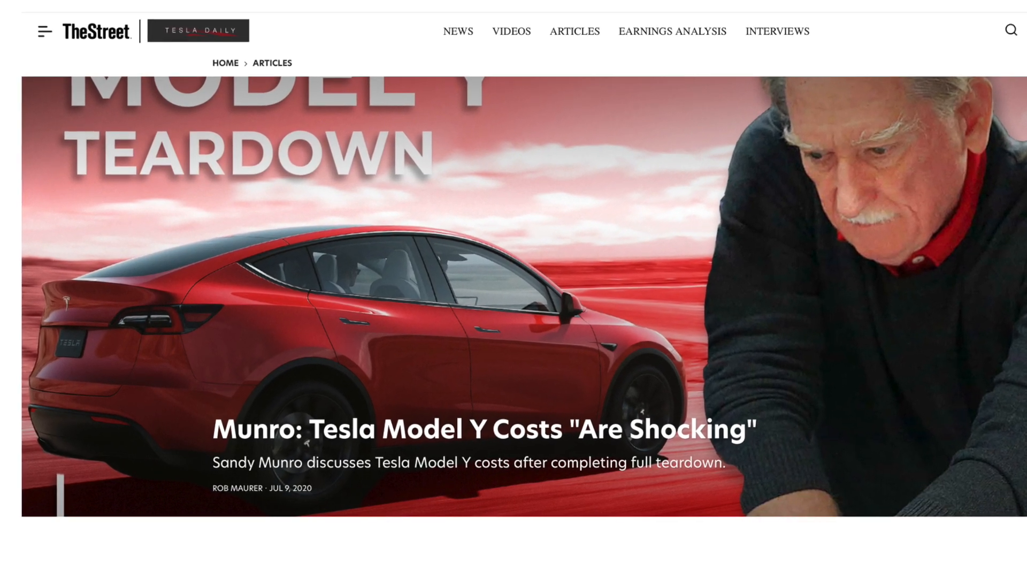
# Scroll down through TheStreet's Munro Model Y teardown article.
pyautogui.scroll(-3)
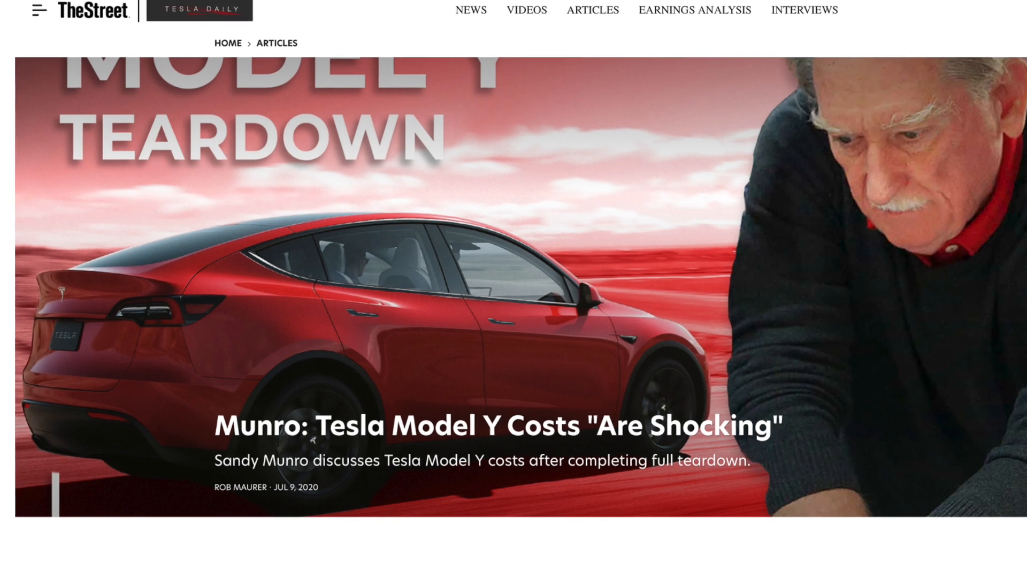
pyautogui.scroll(-3)
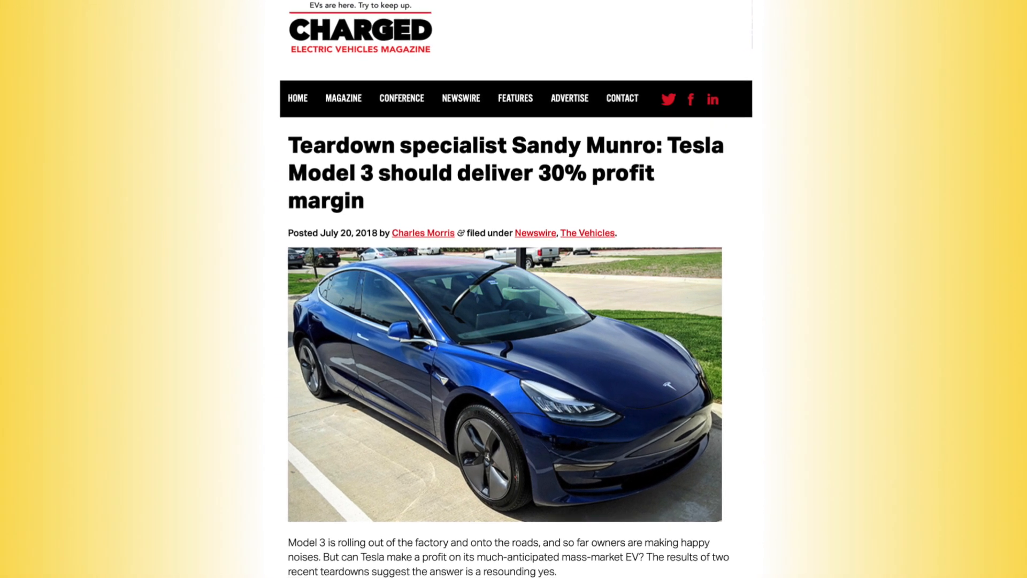
pyautogui.scroll(-3)
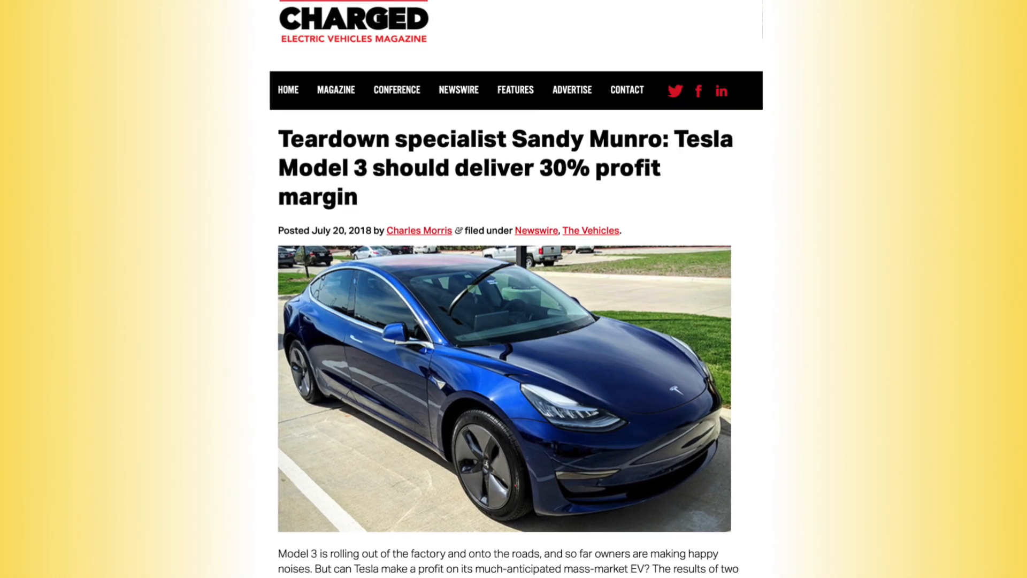
pyautogui.scroll(-3)
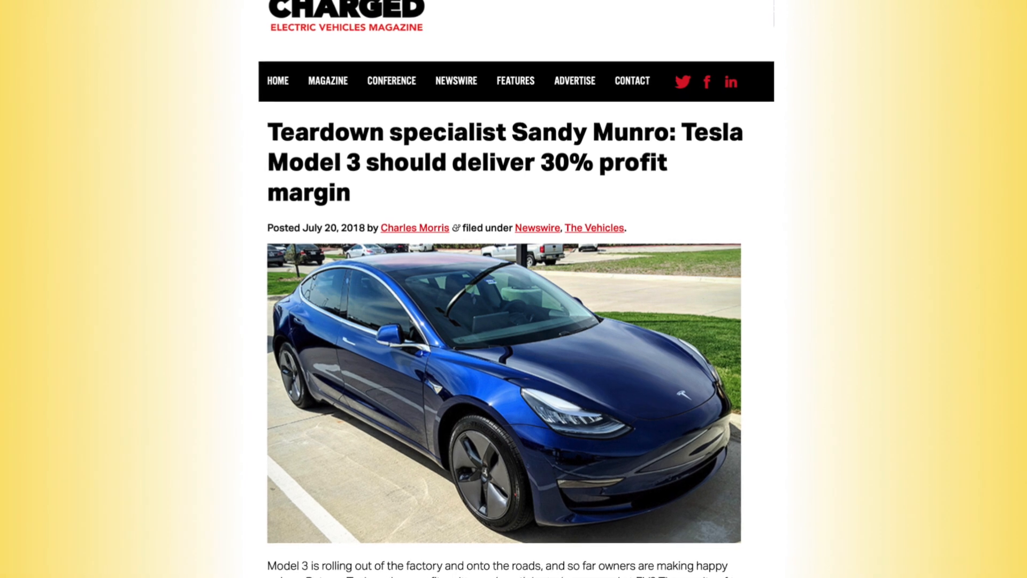
pyautogui.scroll(-3)
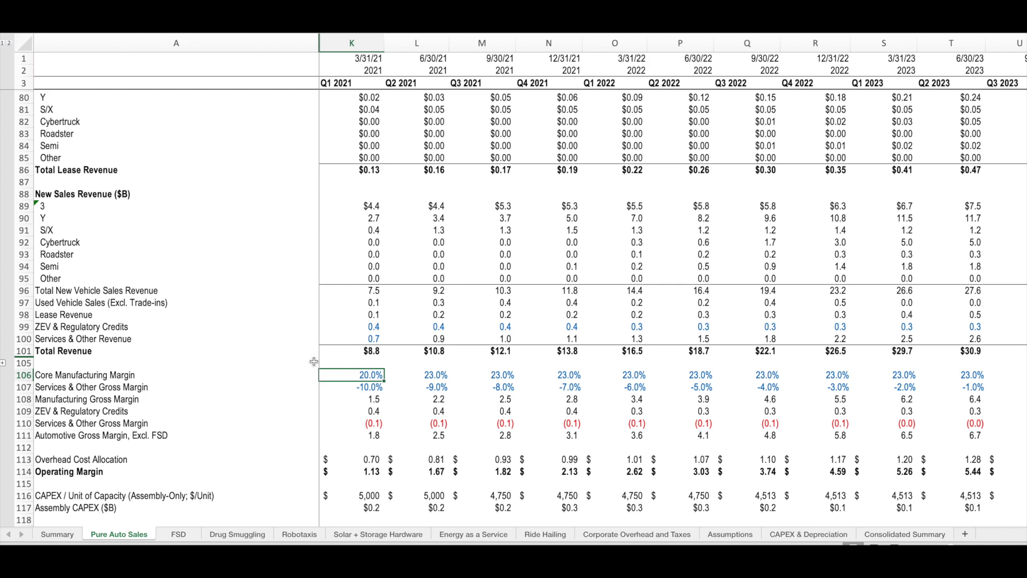
pyautogui.click(368, 387)
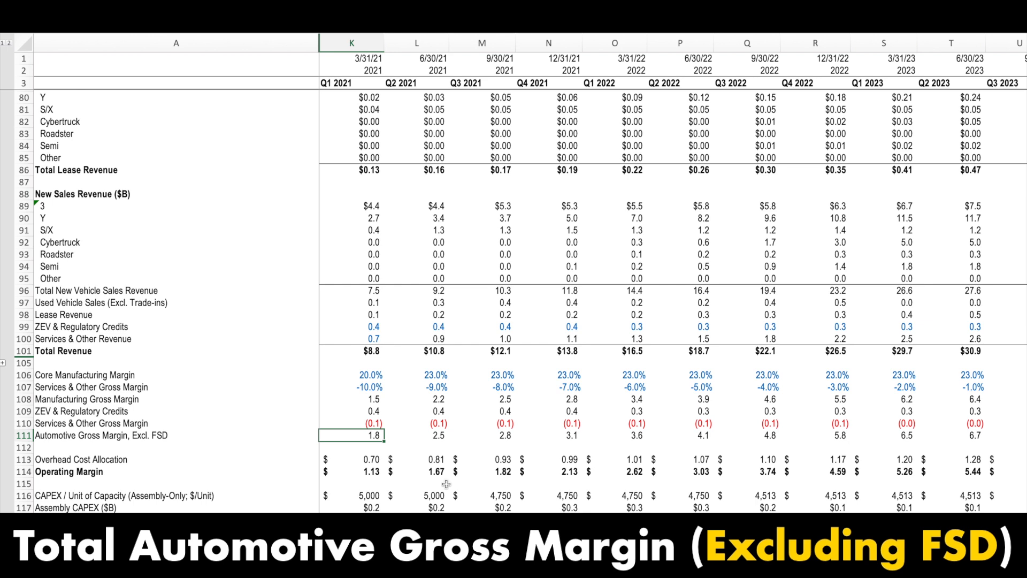
# Scroll down to the battery and CAPEX rows and select Q1 2021 new battery capacity needed (K116).
pyautogui.scroll(-3)
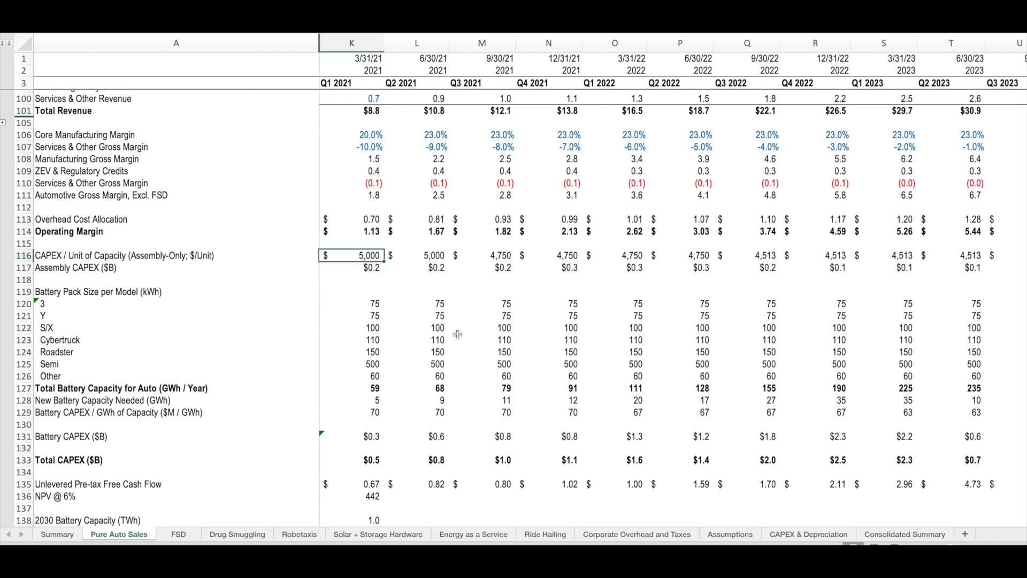
pyautogui.moveTo(420, 272)
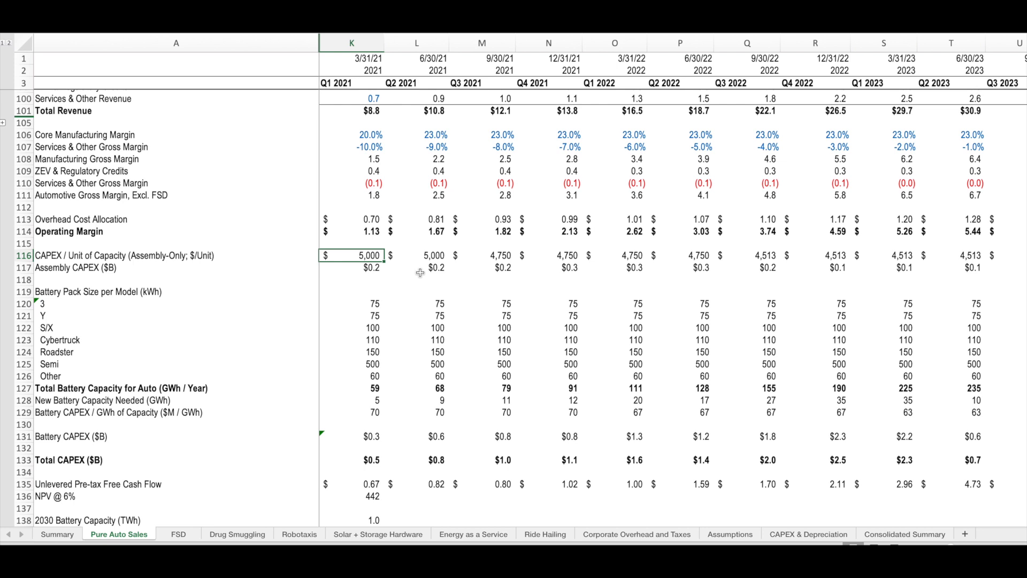
pyautogui.scroll(-3)
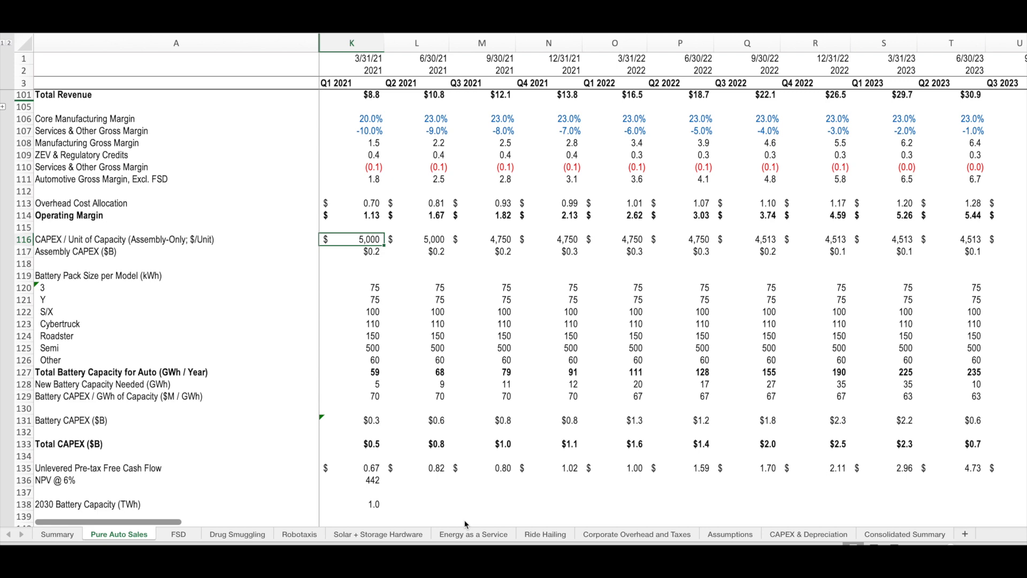
pyautogui.click(351, 384)
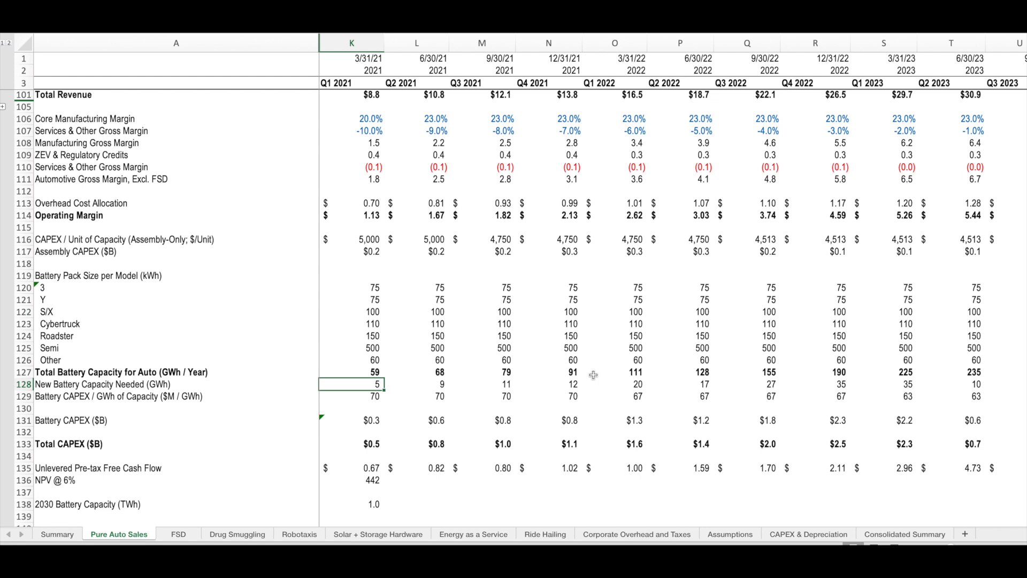
# Check the Q1 2021 battery CAPEX per GWh and highlight the Total CAPEX row.
pyautogui.click(351, 396)
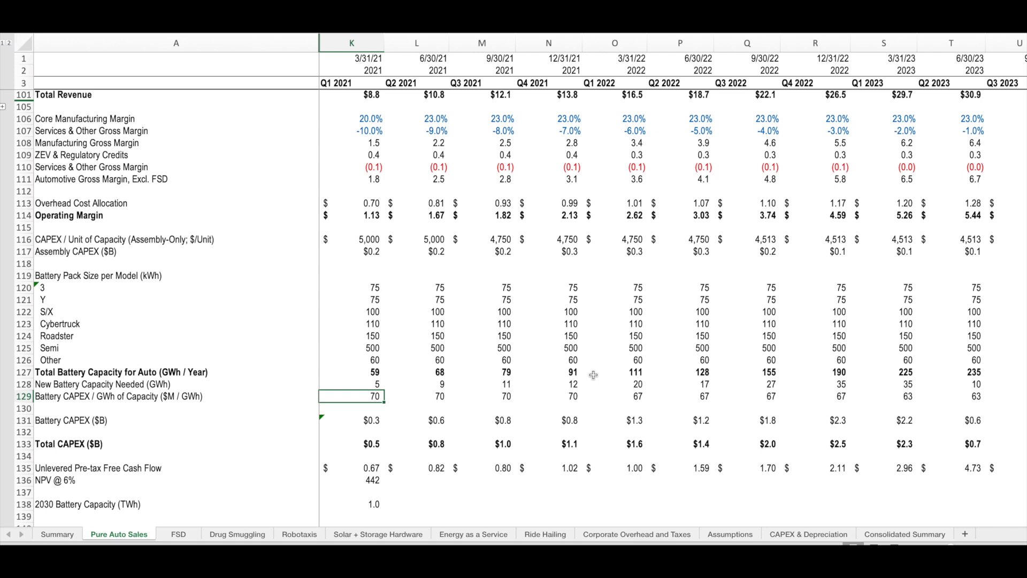
pyautogui.click(352, 408)
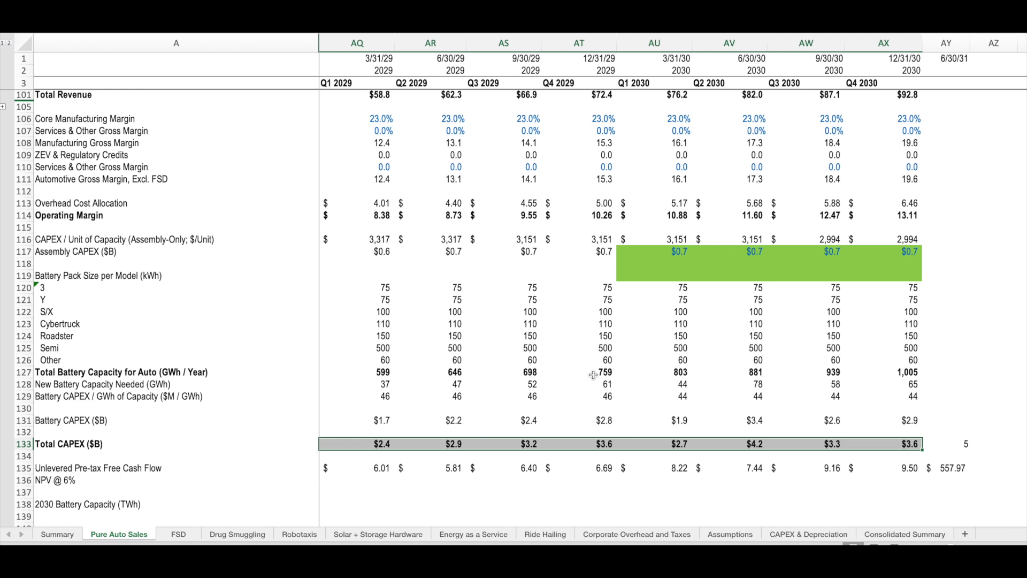
# Scroll left across the Pure Auto Sales projections.
pyautogui.hscroll(-3)
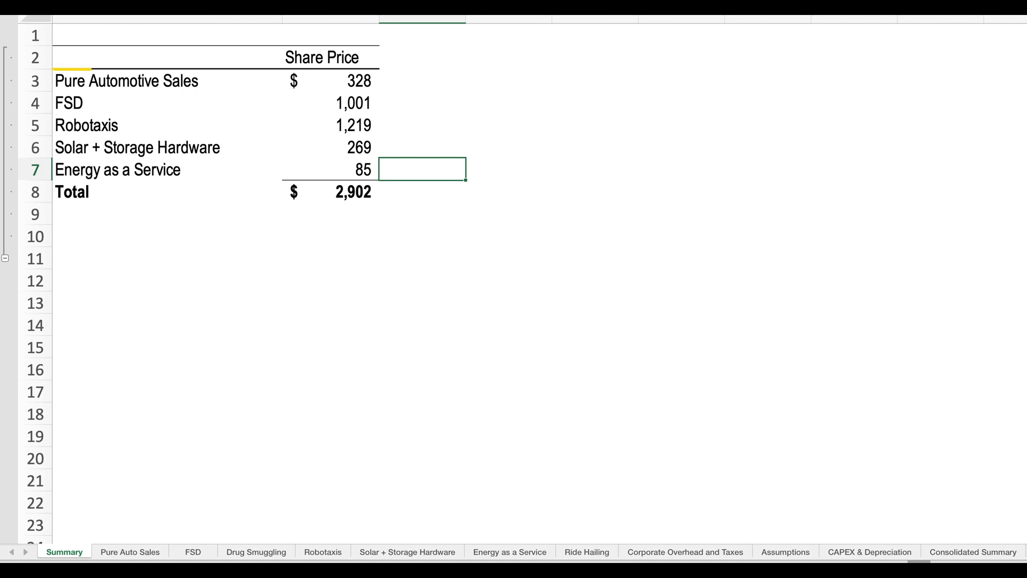
pyautogui.click(126, 80)
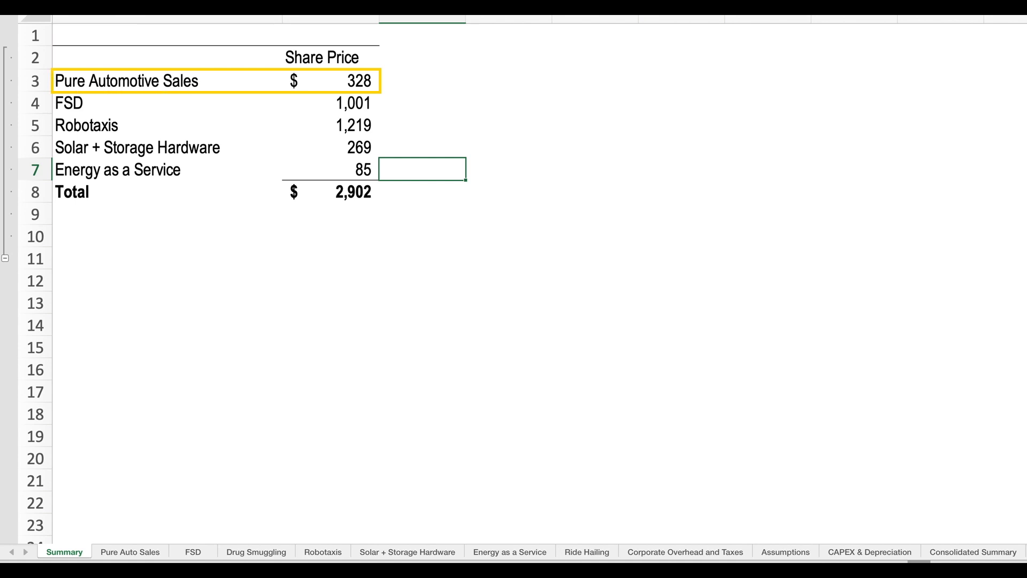